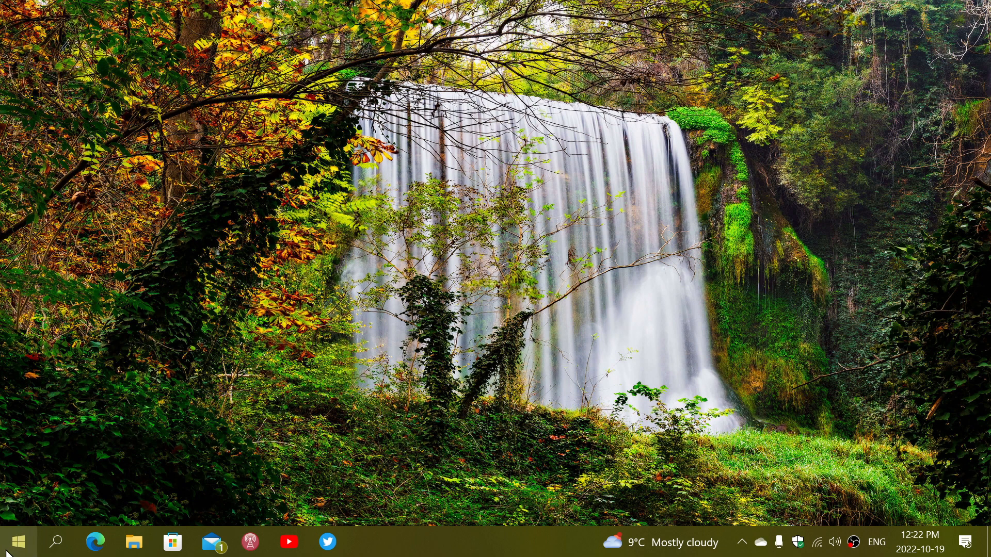
Launch Windows Settings from the Start menu to its home page of categories.
click(13, 542)
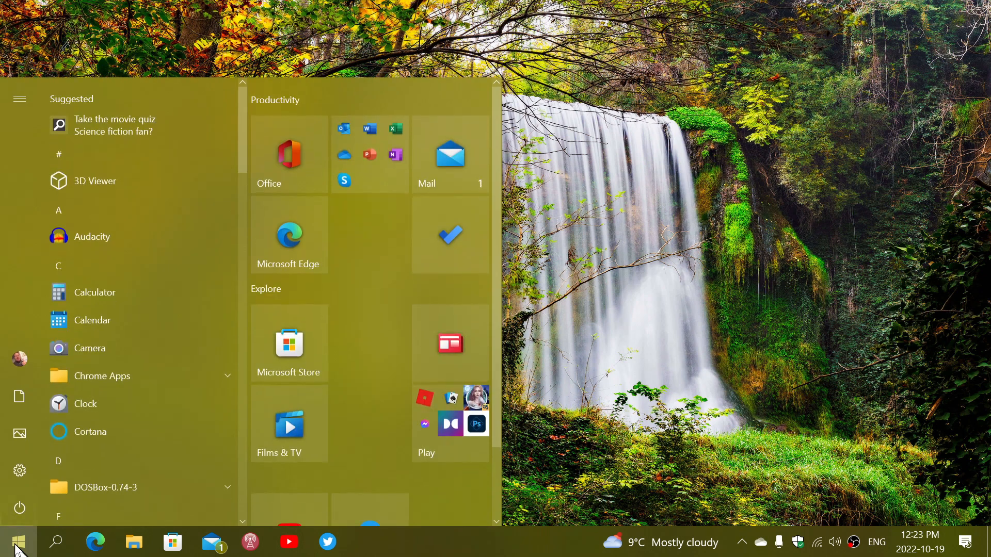
click(12, 542)
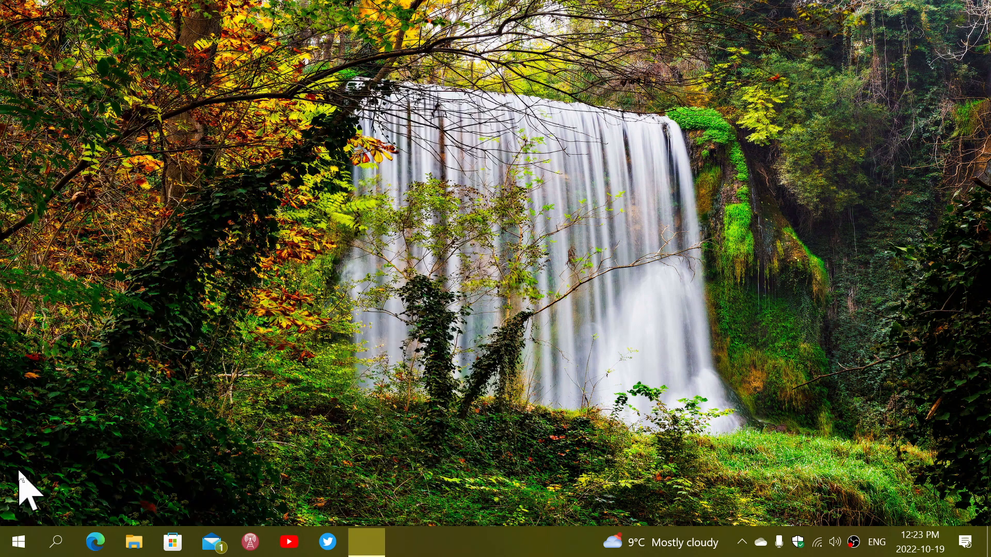
click(365, 542)
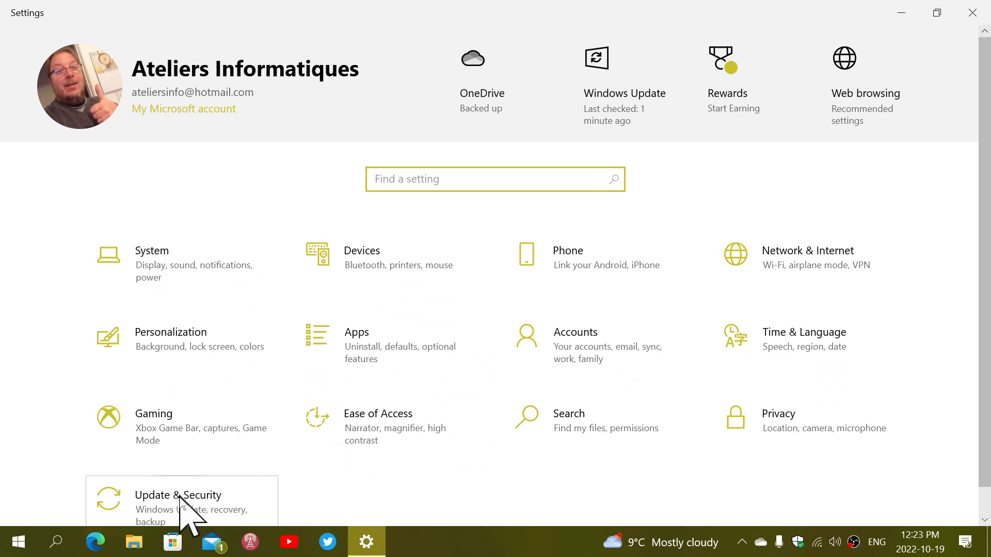
Go to Update & Security so Windows Update reports the PC is up to date.
click(177, 496)
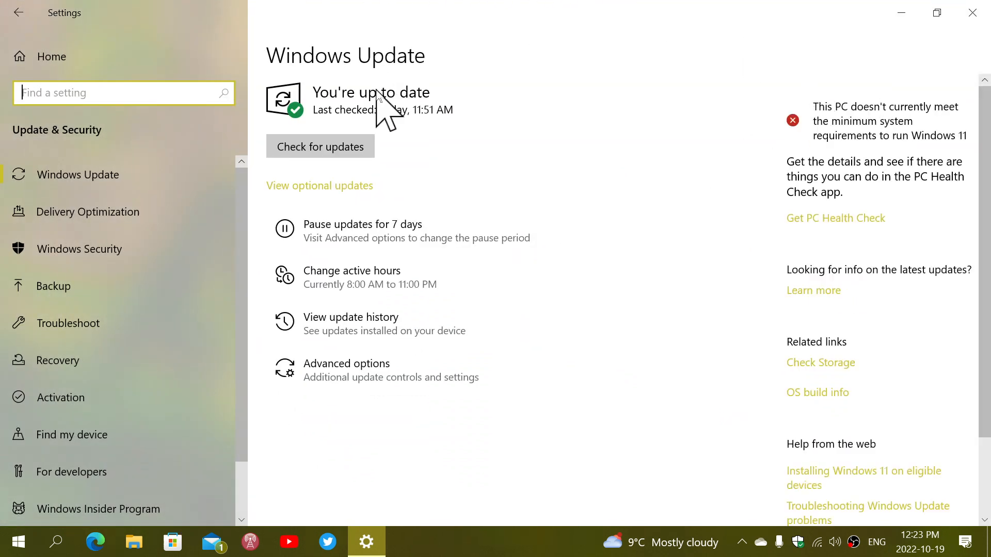
mouse_move(620, 212)
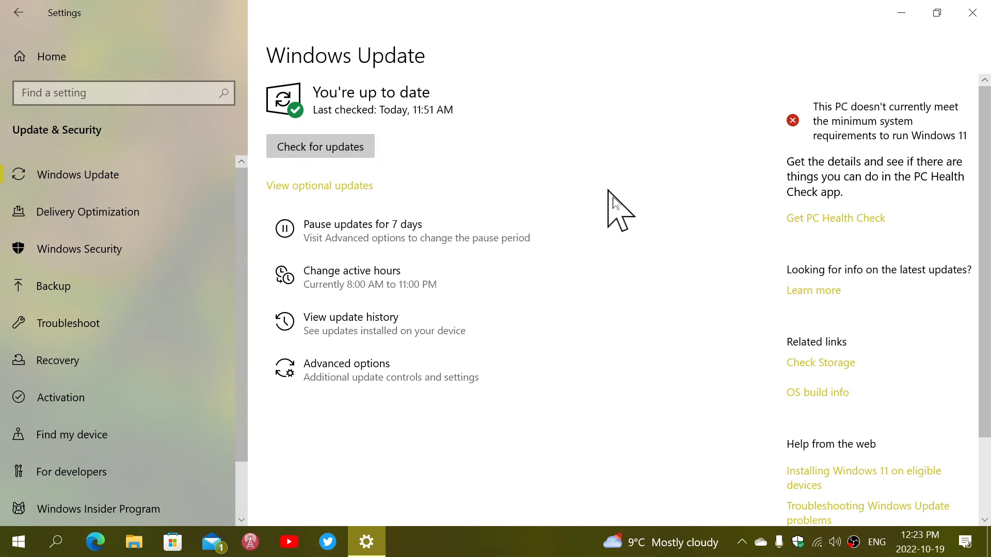
click(320, 145)
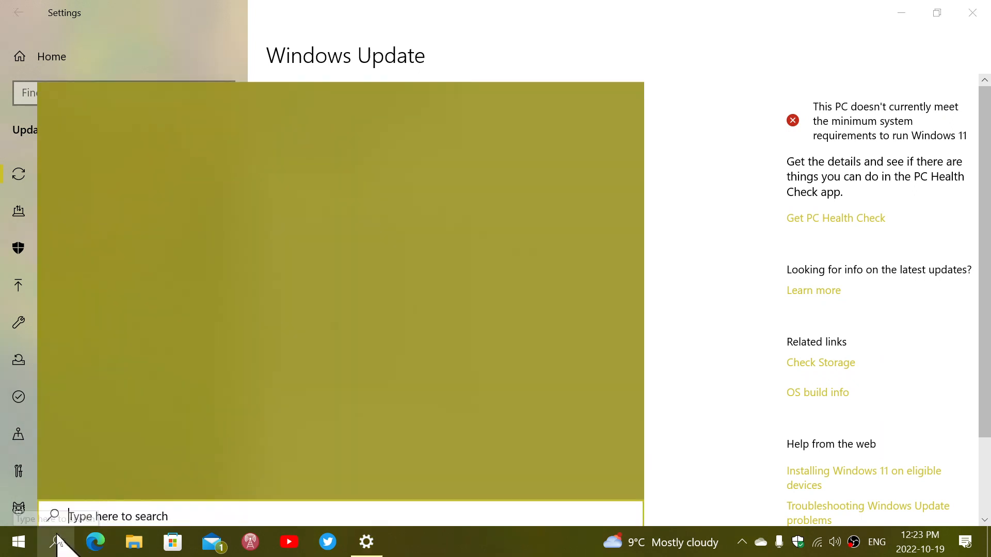
text(wi)
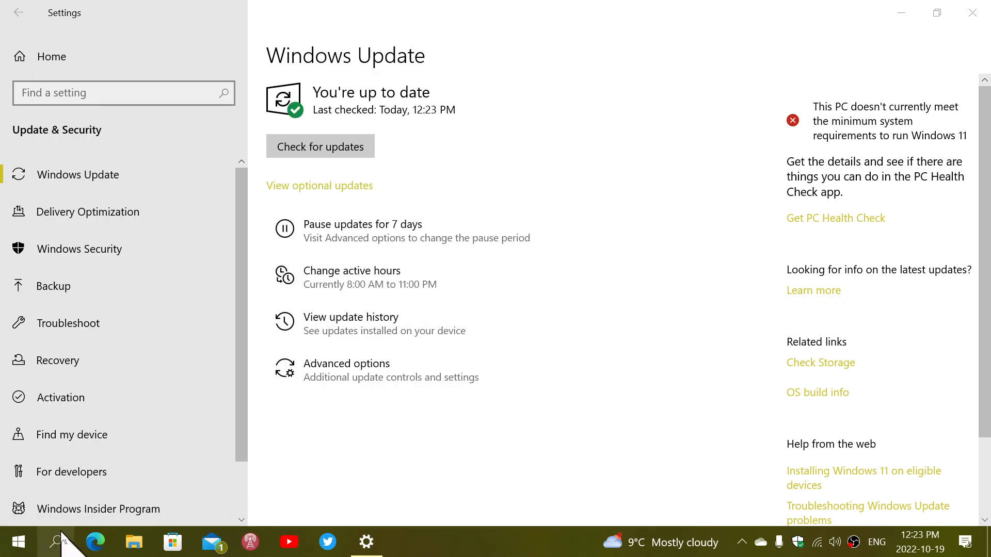
click(59, 542)
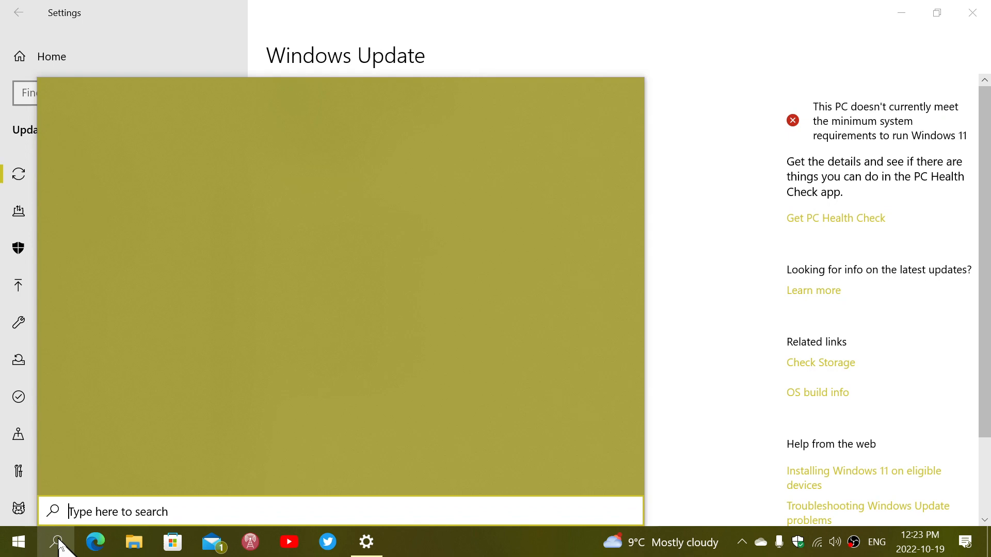
text(winver)
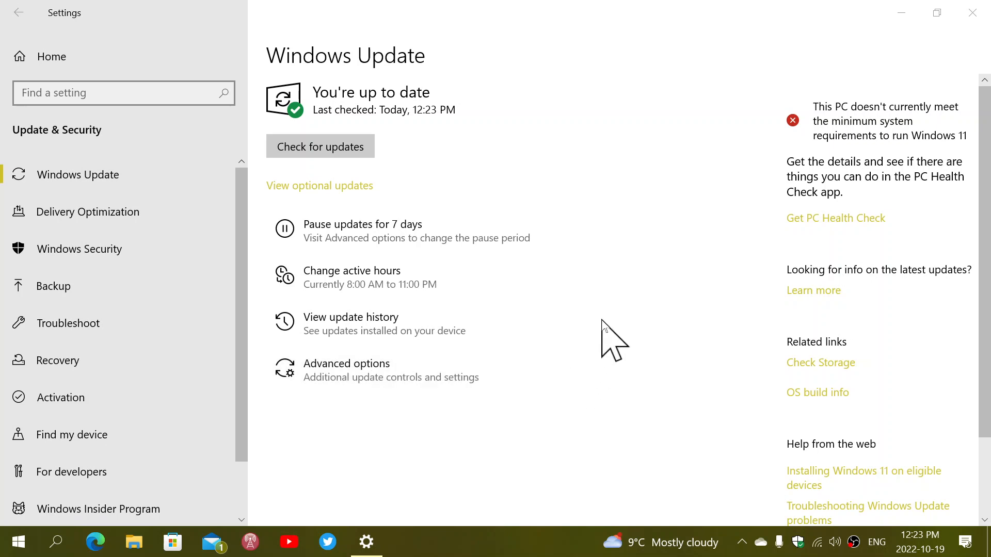
mouse_move(311, 468)
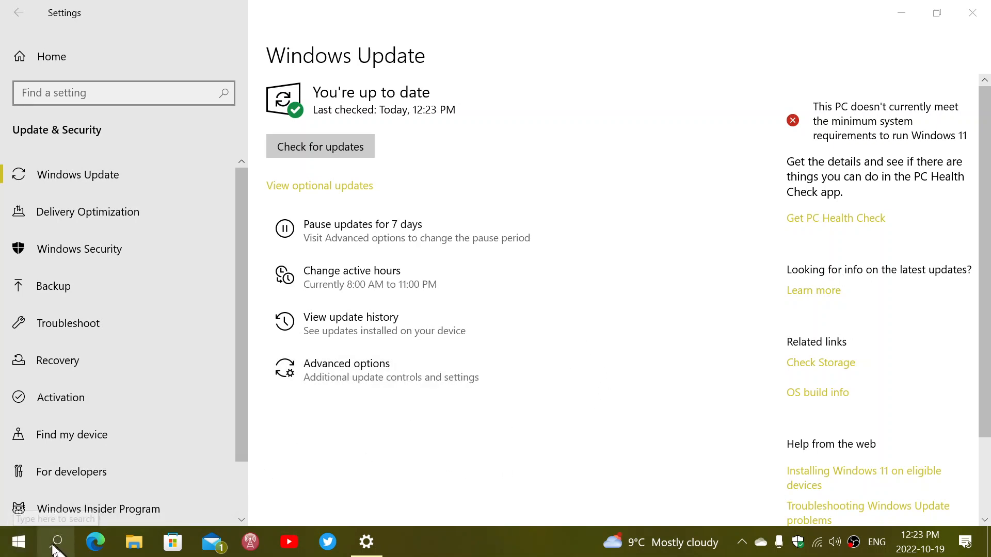
mouse_move(58, 542)
text(w)
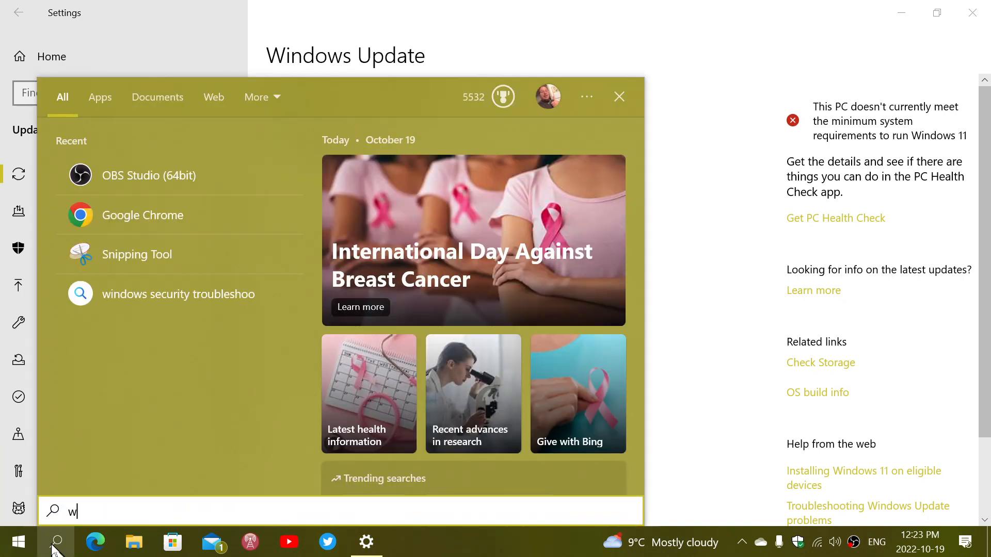
Run winver to show Windows 10 Pro 22H2 build 19045.2130, then dismiss it.
text(inver)
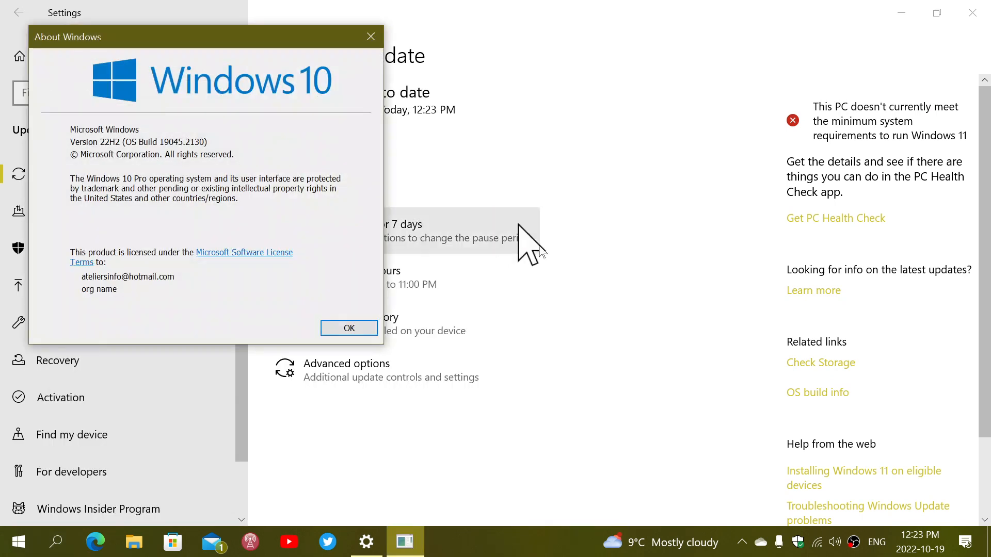
mouse_move(221, 241)
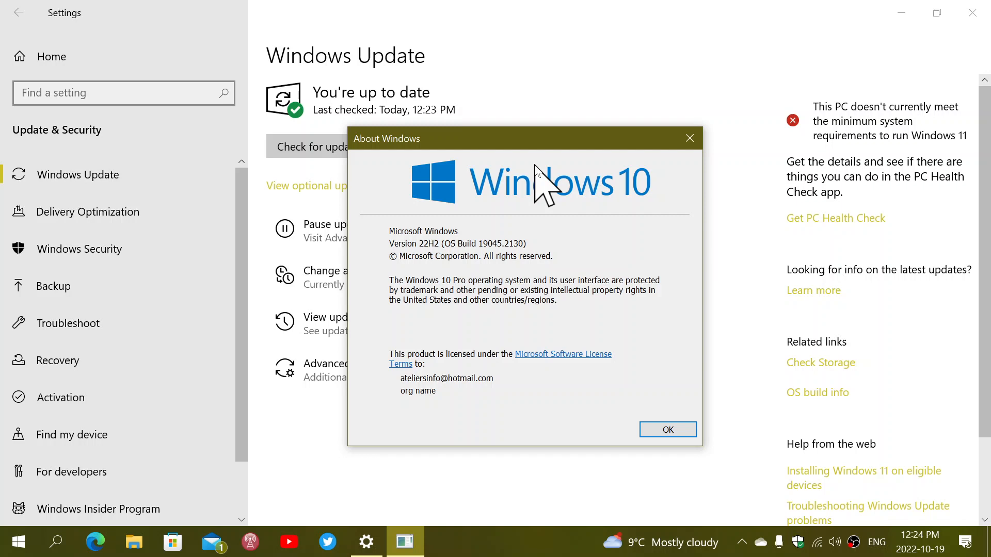
mouse_move(689, 137)
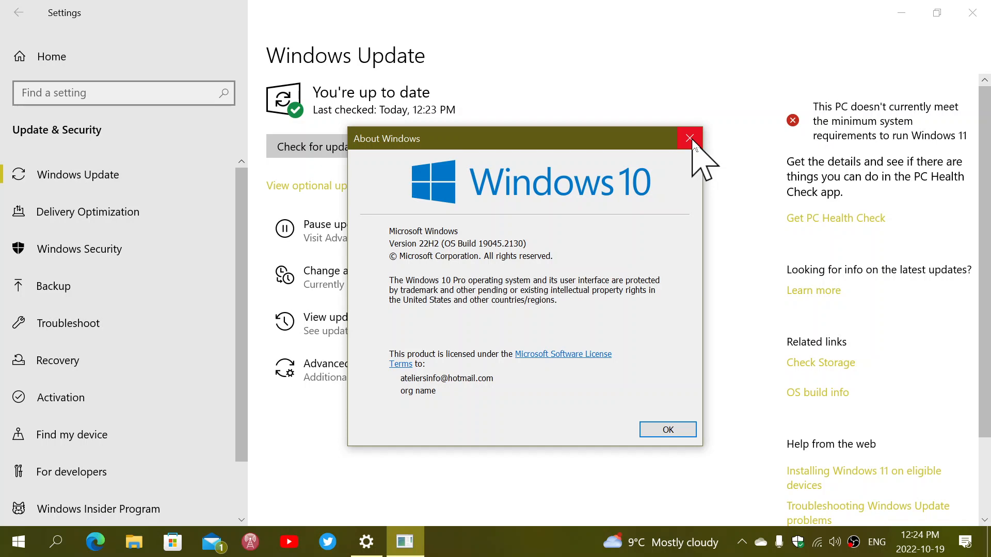
click(689, 138)
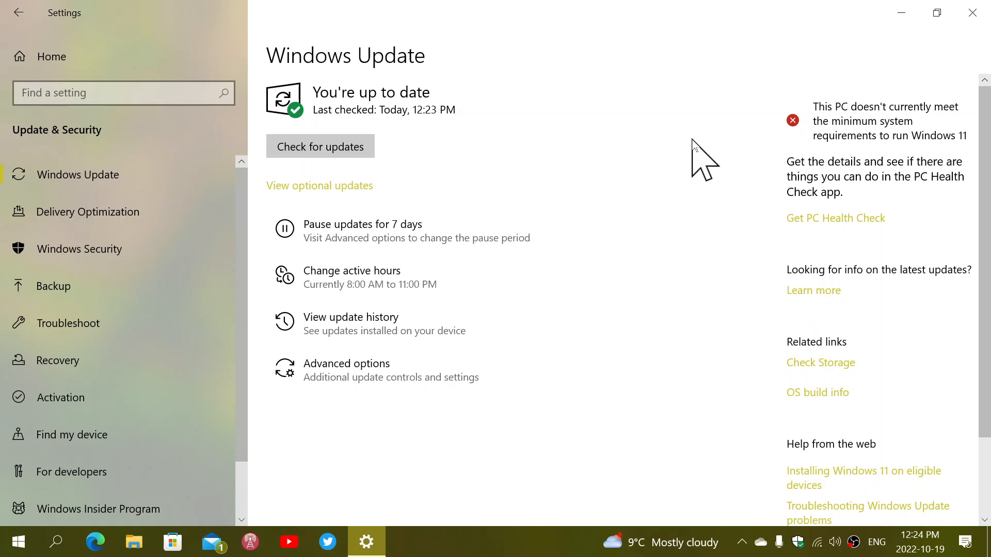
mouse_move(739, 190)
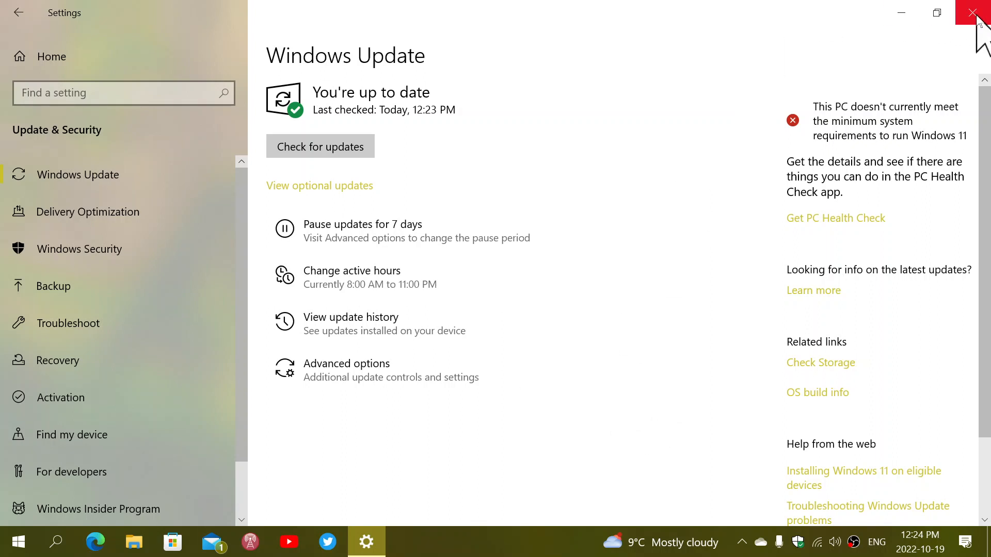
Close the Settings window, leaving only the desktop visible.
click(976, 12)
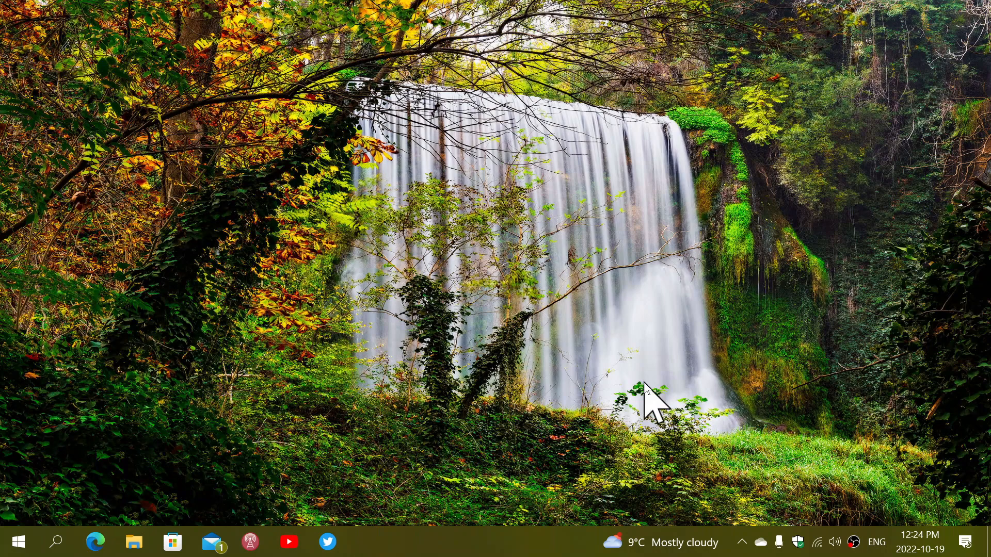